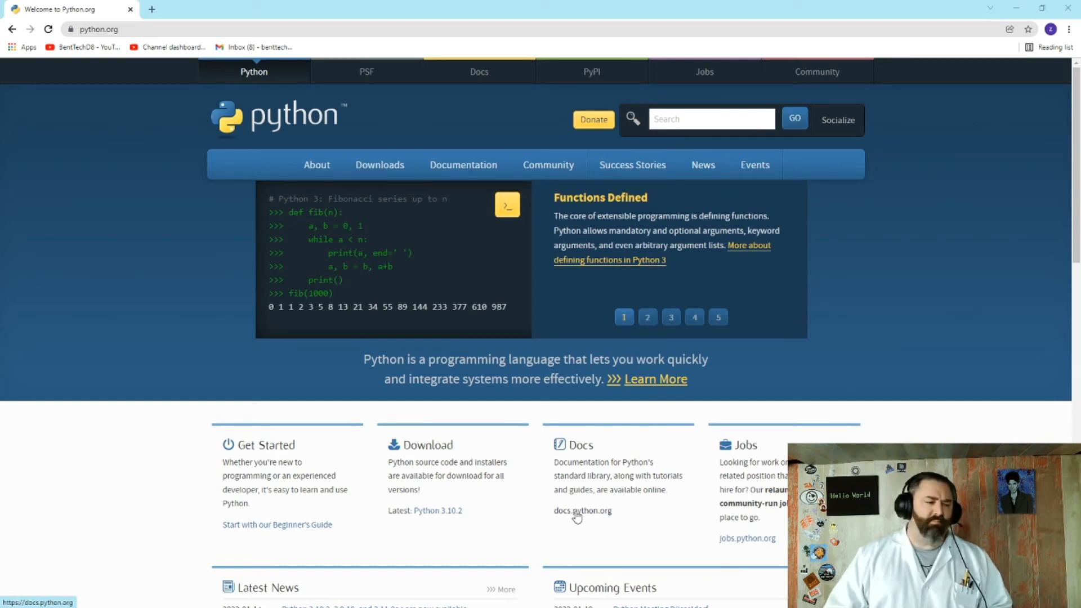
mouse_move(585, 523)
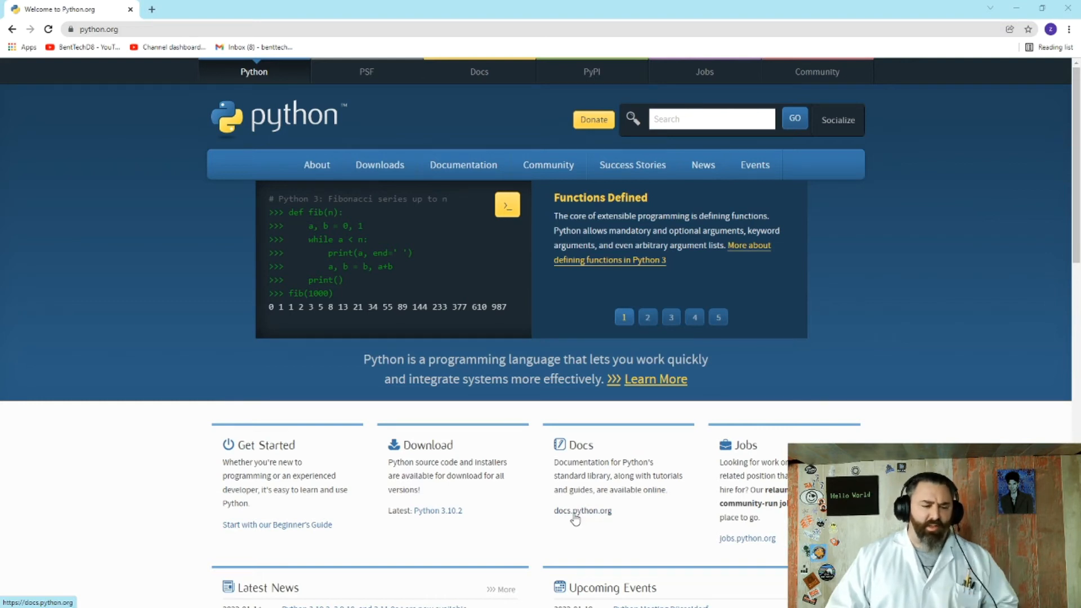
Browse the homepage code examples through the list comprehensions and simple arithmetic slides
left_click(646, 317)
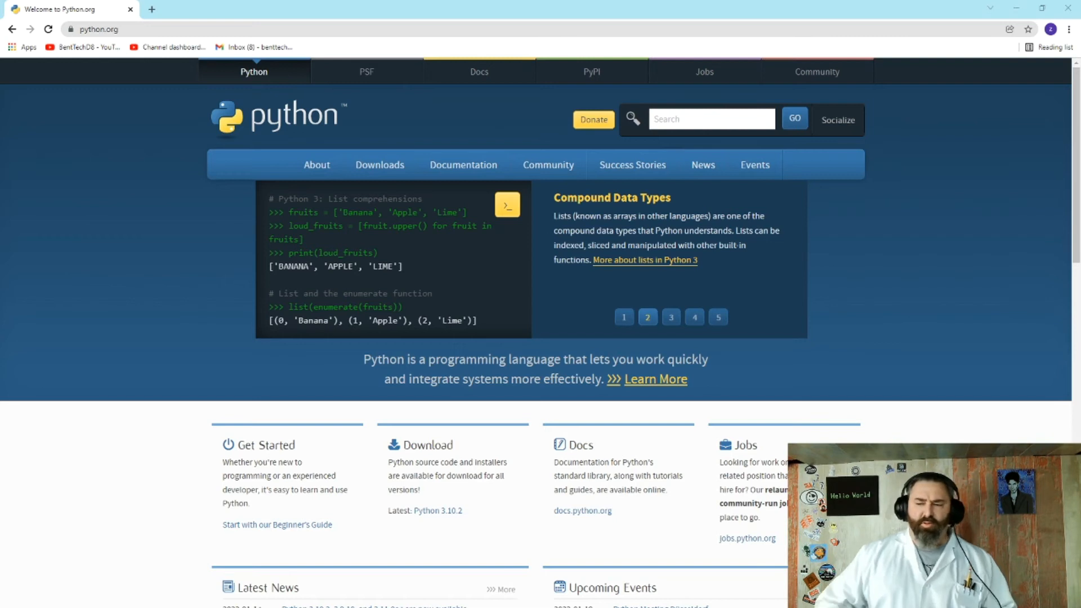
left_click(670, 317)
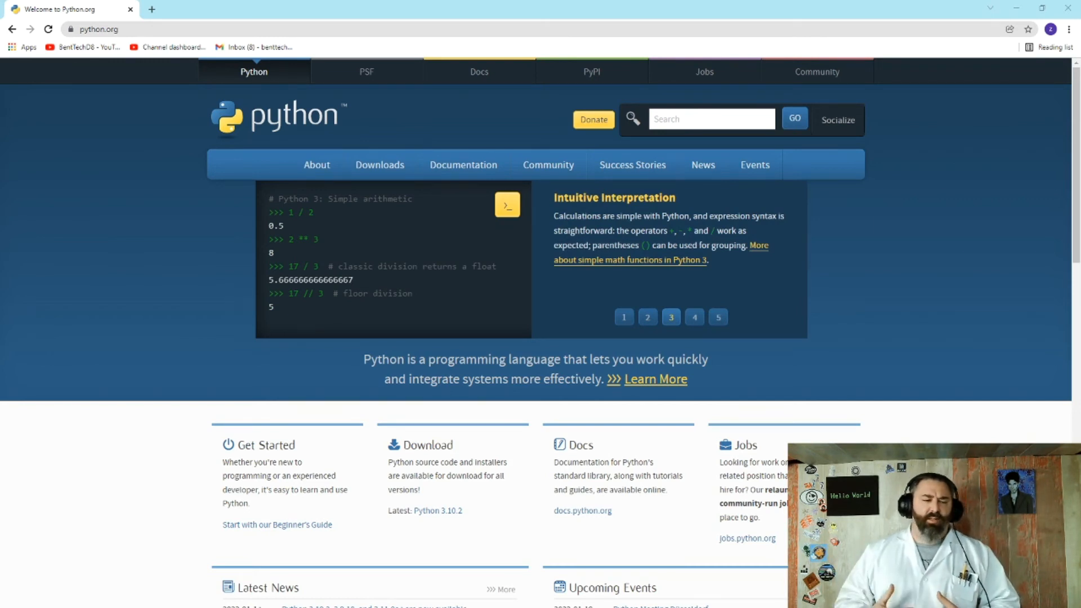
left_click(695, 317)
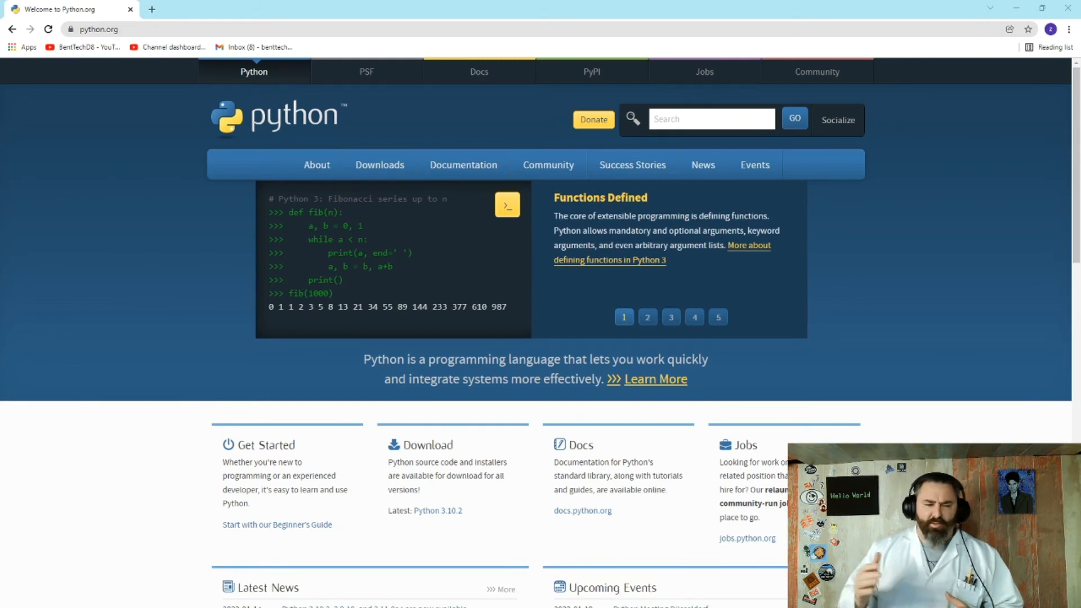
Step through slides 2, 3 and 4 to reach the Quick & Easy to Learn input/output example
left_click(648, 316)
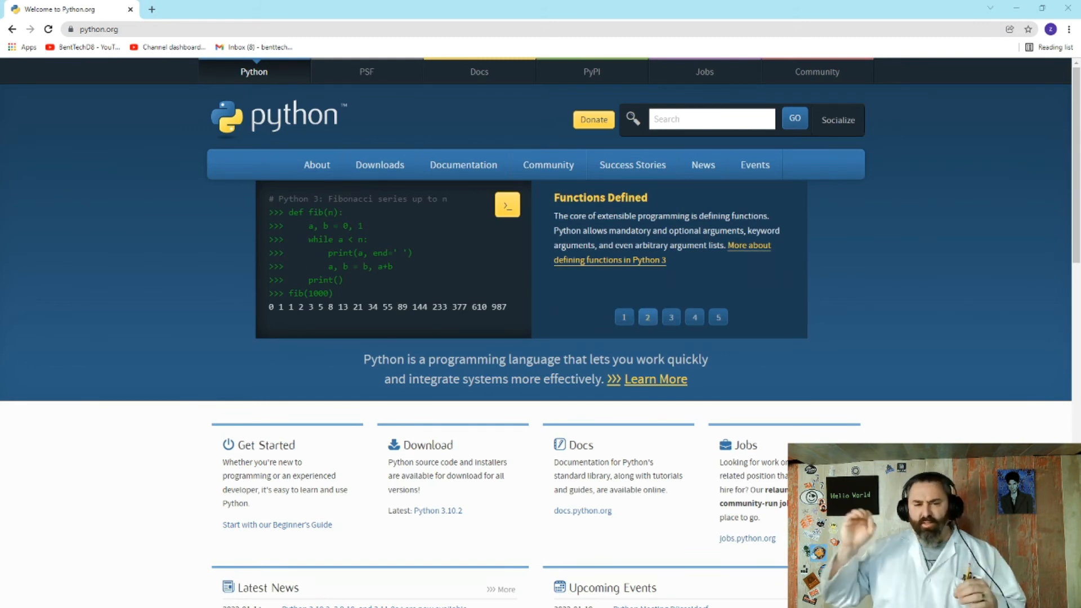
left_click(646, 317)
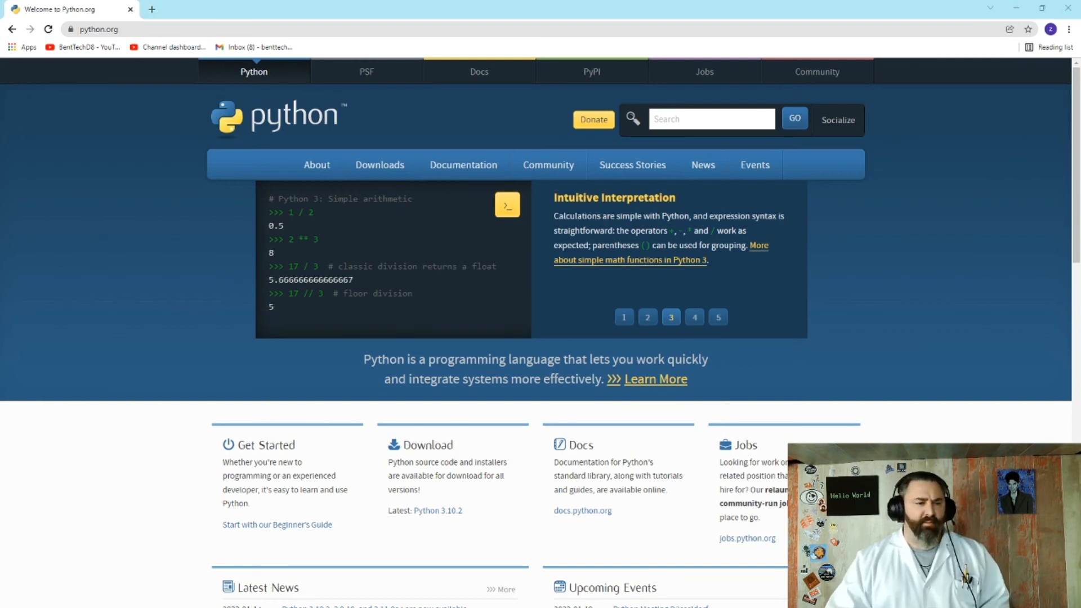
left_click(695, 317)
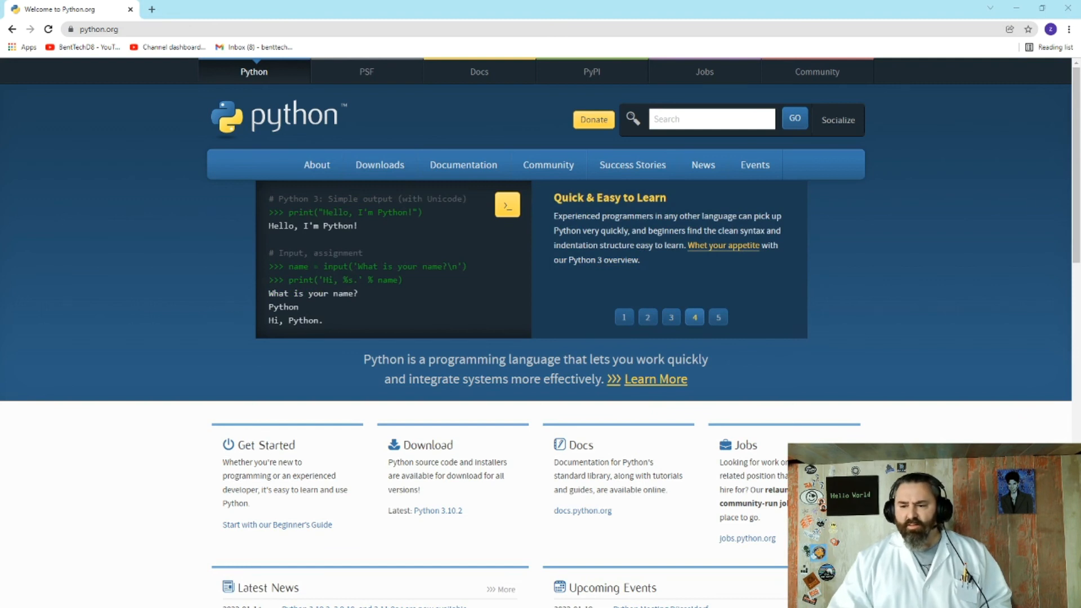
left_click(379, 164)
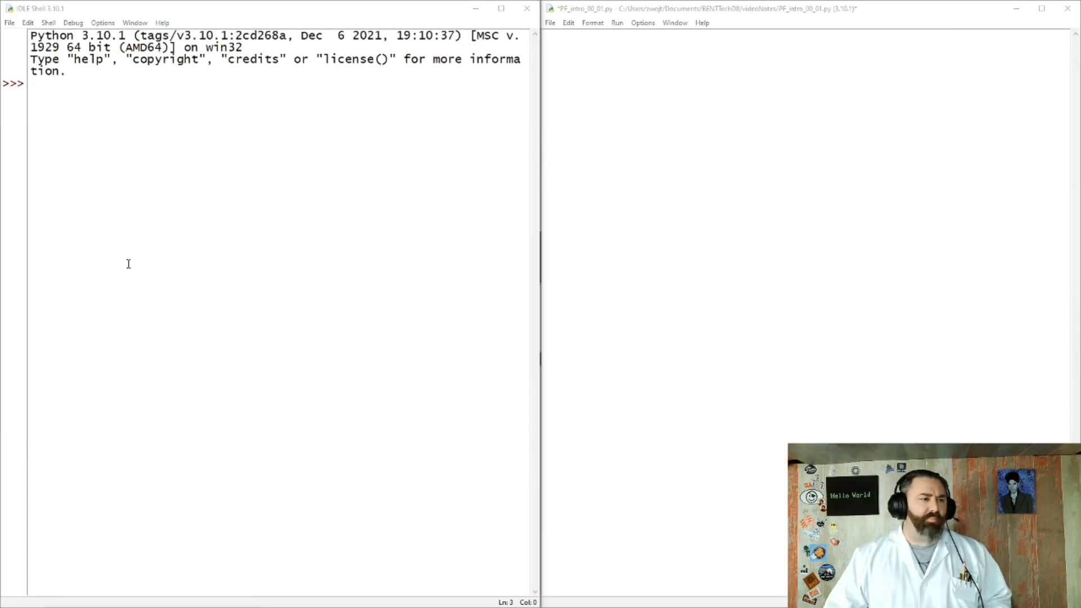
mouse_move(312, 259)
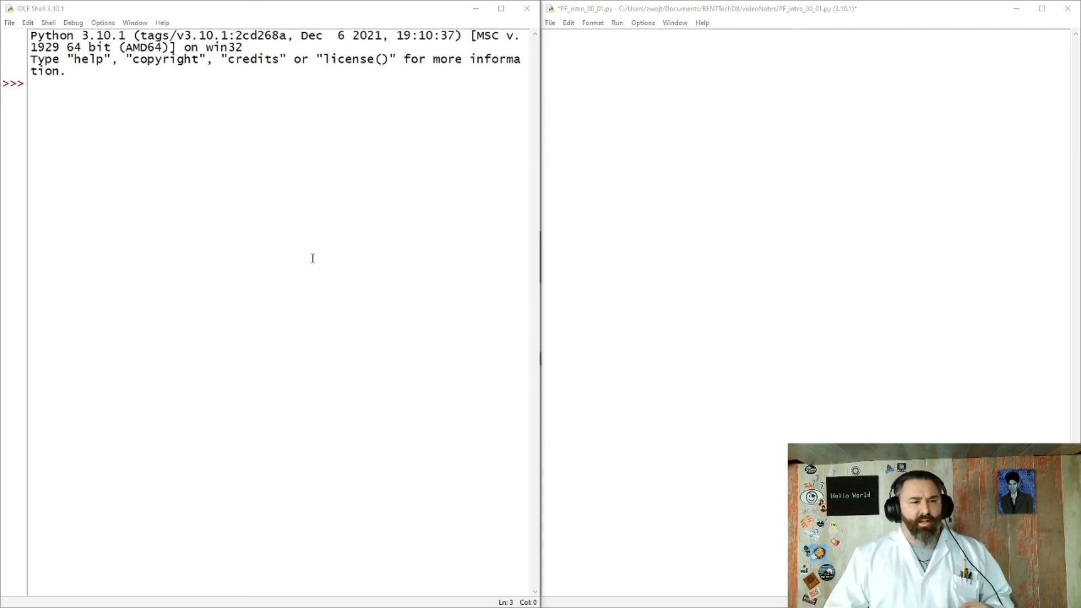
mouse_move(360, 271)
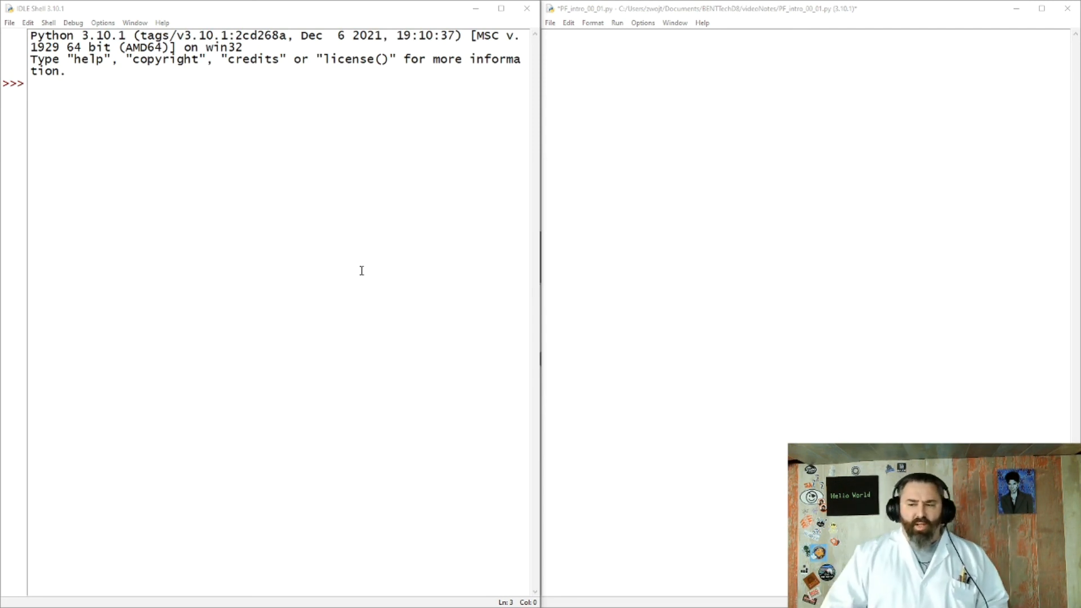